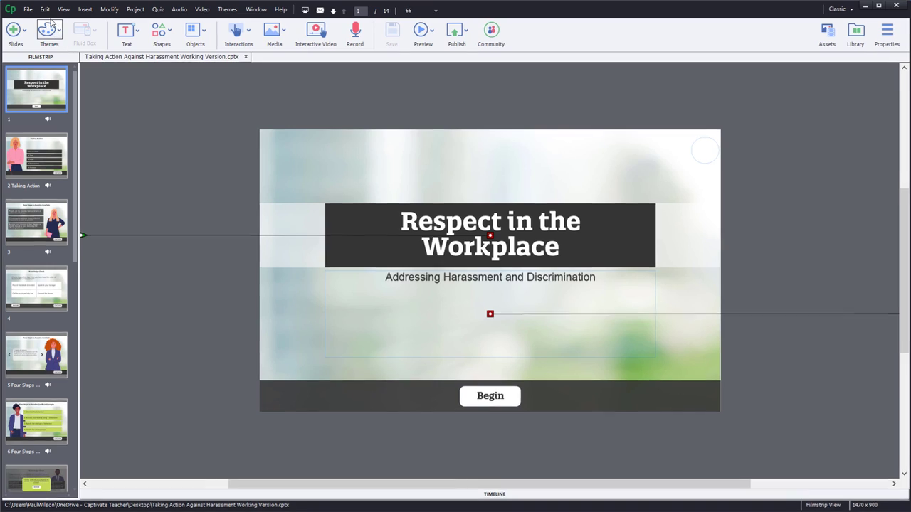
- Reach the Project > Start and End page in Preferences via the Edit menu
{"action": "left_click", "coordinate": [46, 8]}
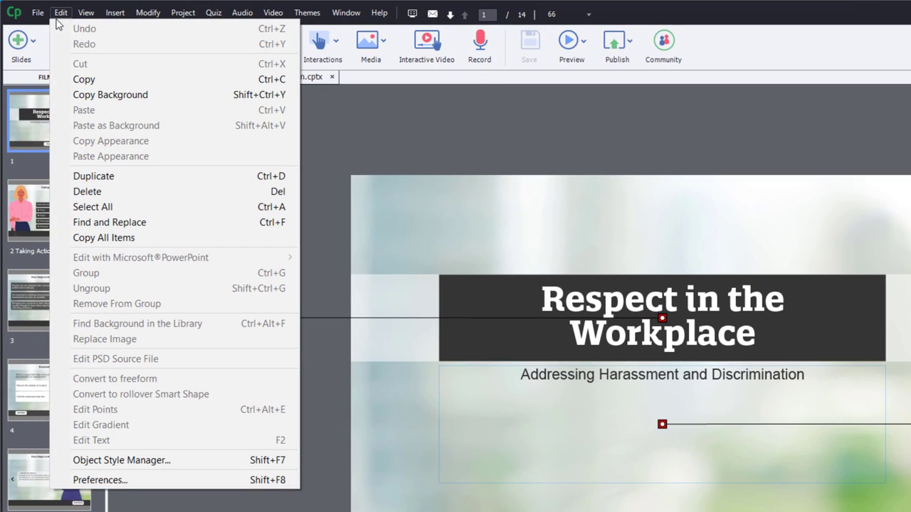
{"action": "mouse_move", "coordinate": [99, 480]}
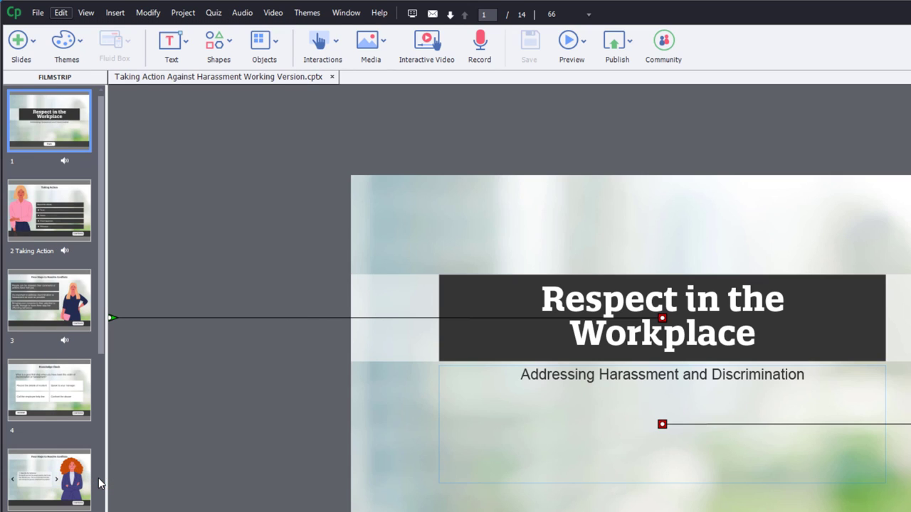
{"action": "left_click", "coordinate": [60, 13]}
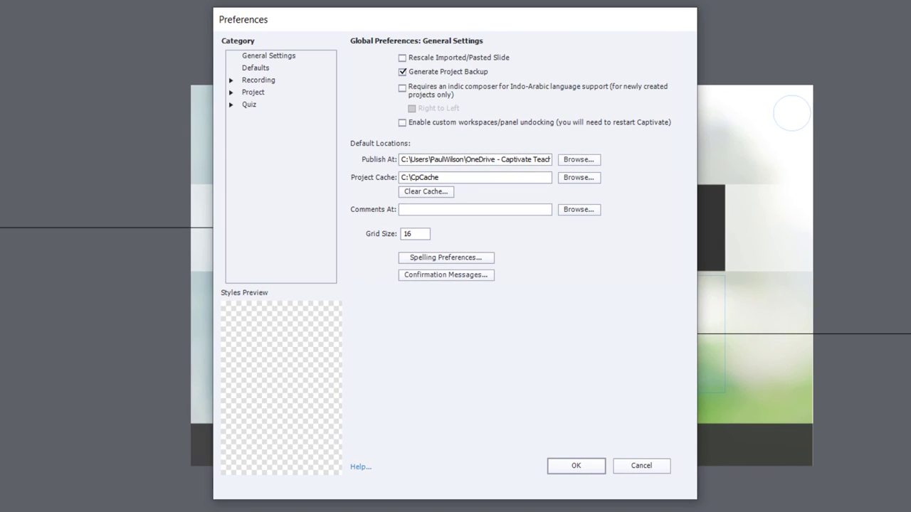
{"action": "left_click", "coordinate": [253, 92]}
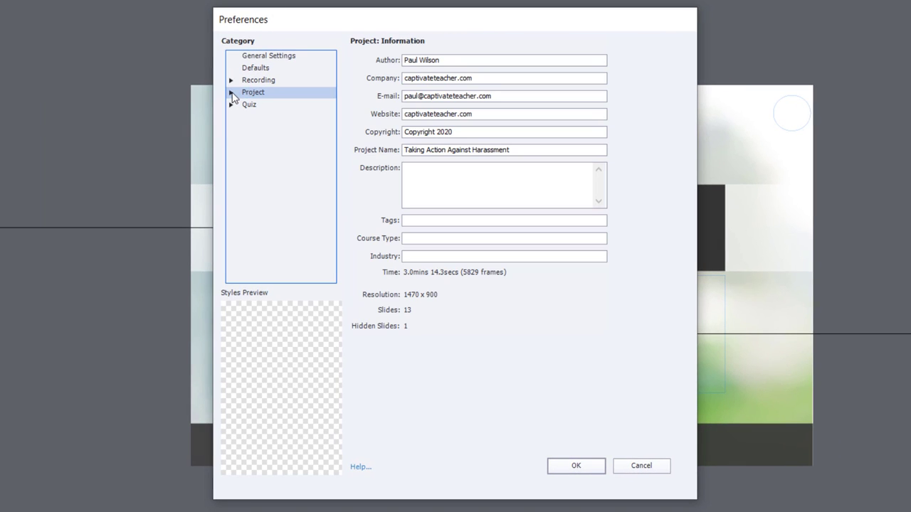
{"action": "left_click", "coordinate": [231, 91]}
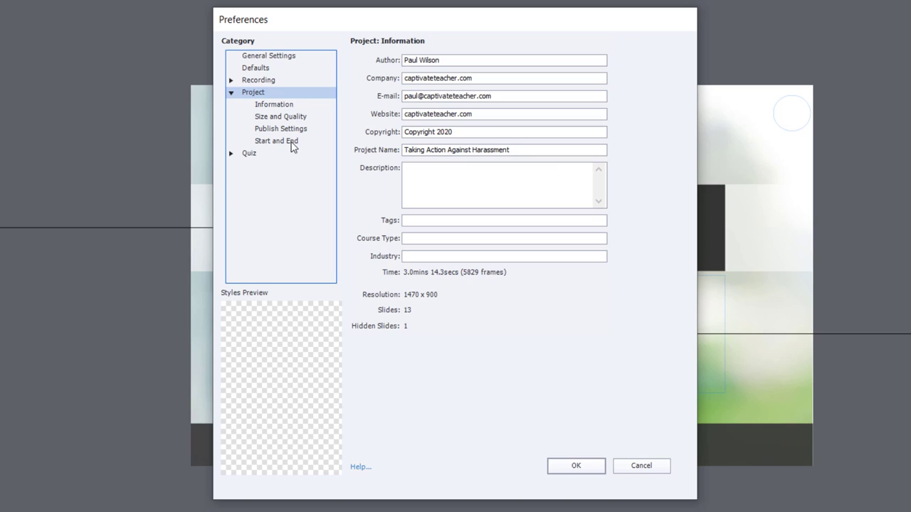
{"action": "left_click", "coordinate": [276, 141]}
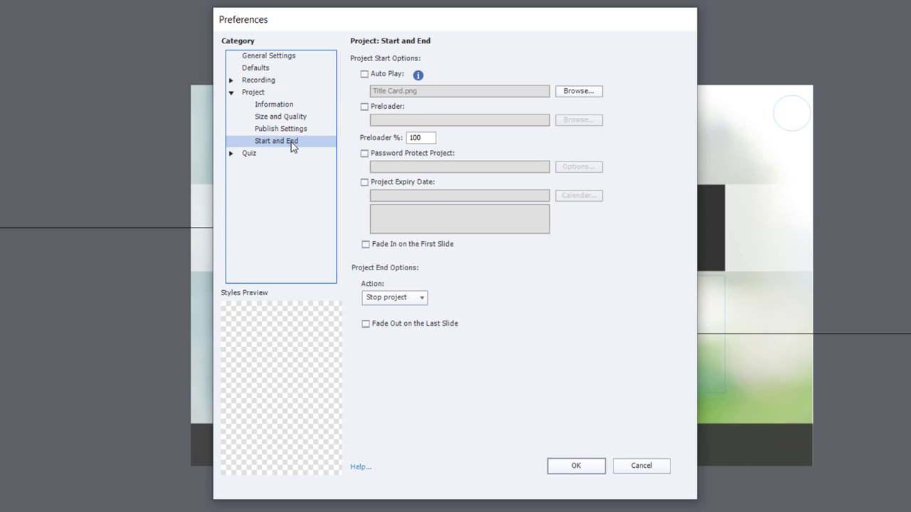
{"action": "mouse_move", "coordinate": [461, 159]}
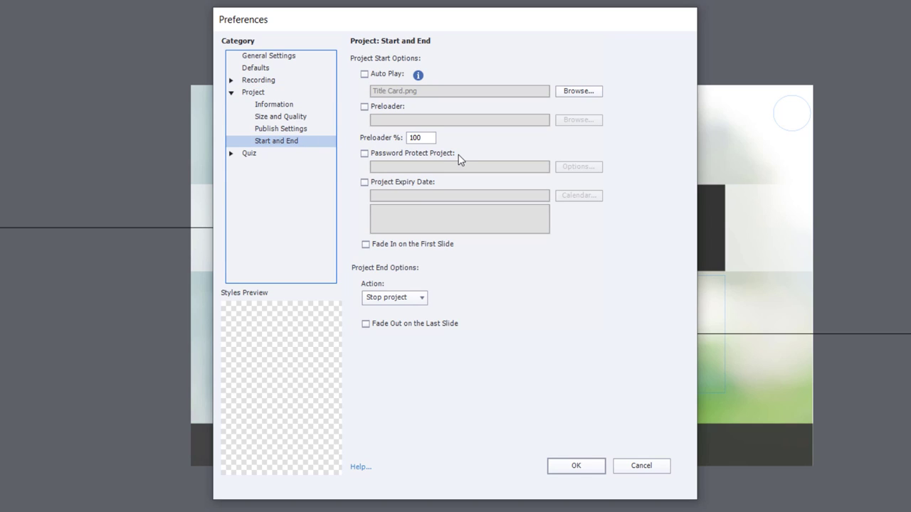
{"action": "mouse_move", "coordinate": [392, 160]}
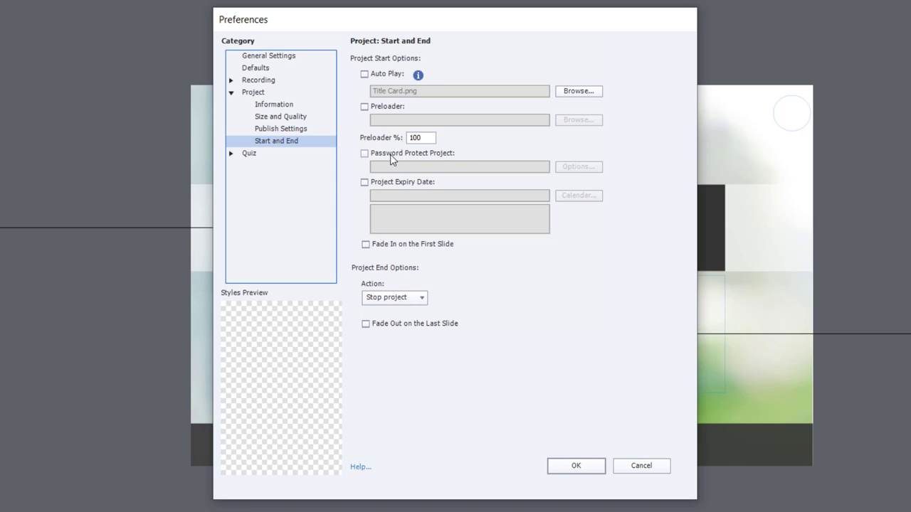
{"action": "mouse_move", "coordinate": [370, 144]}
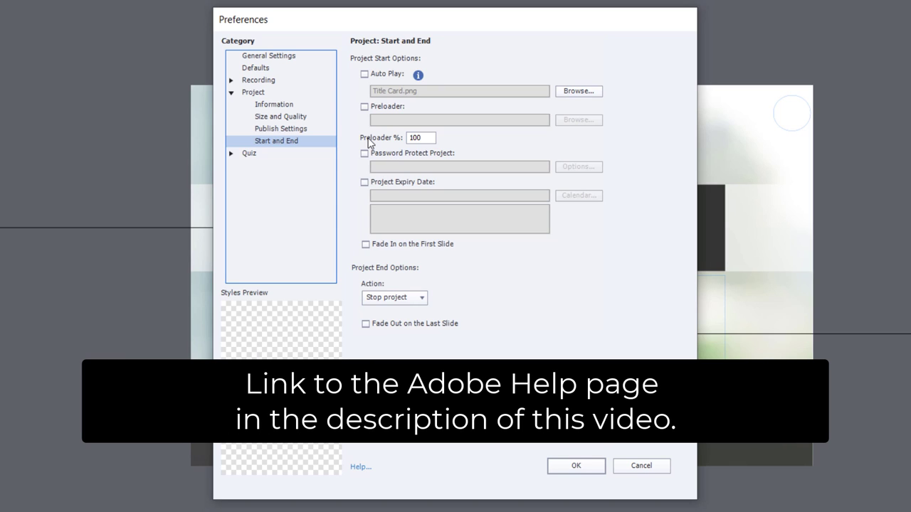
{"action": "mouse_move", "coordinate": [364, 188]}
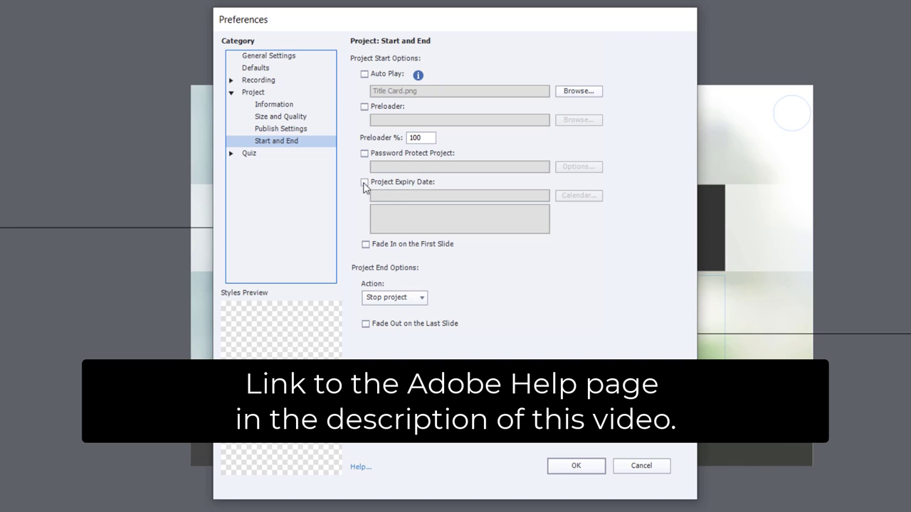
- Enable Project Expiry Date and set it to 12/31/2021 with the calendar
{"action": "left_click", "coordinate": [364, 182]}
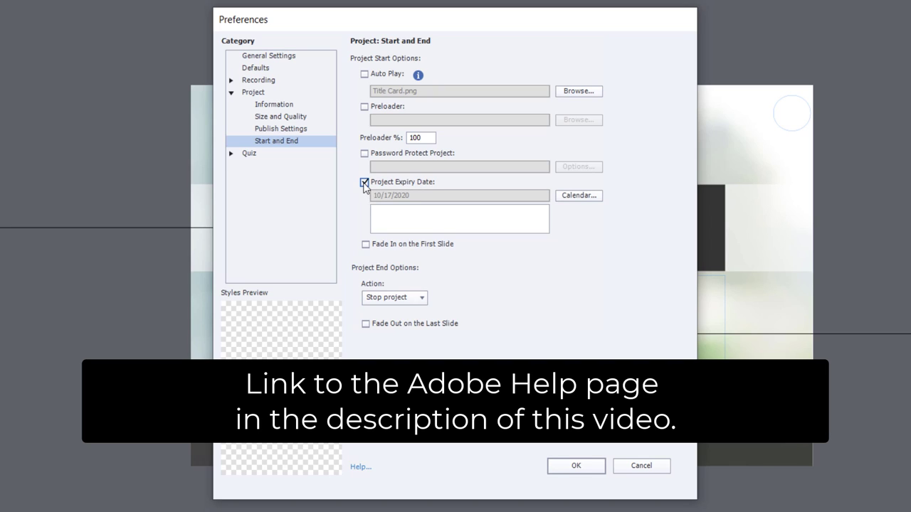
{"action": "mouse_move", "coordinate": [578, 200]}
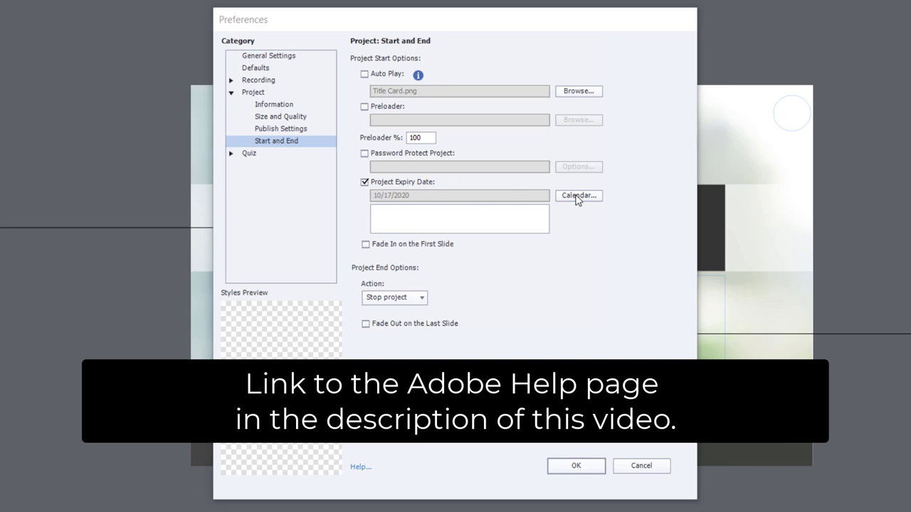
{"action": "left_click", "coordinate": [577, 196]}
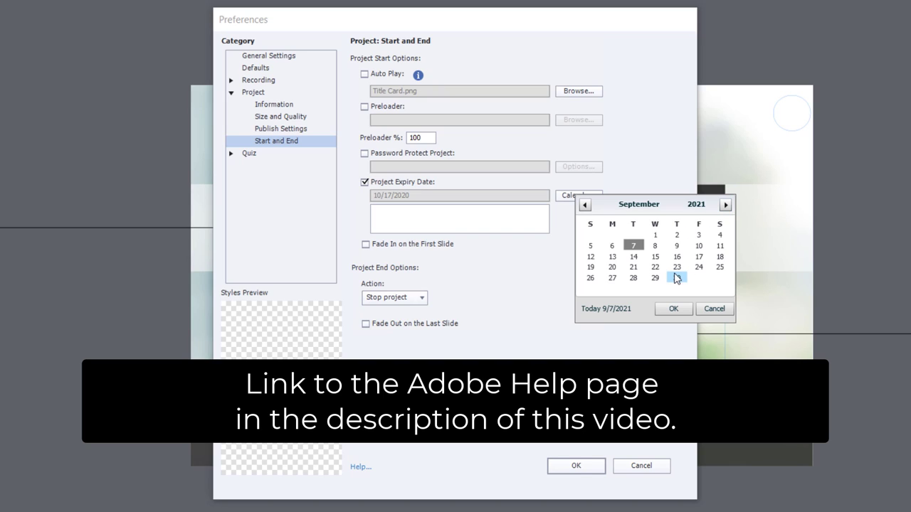
{"action": "left_click", "coordinate": [725, 205]}
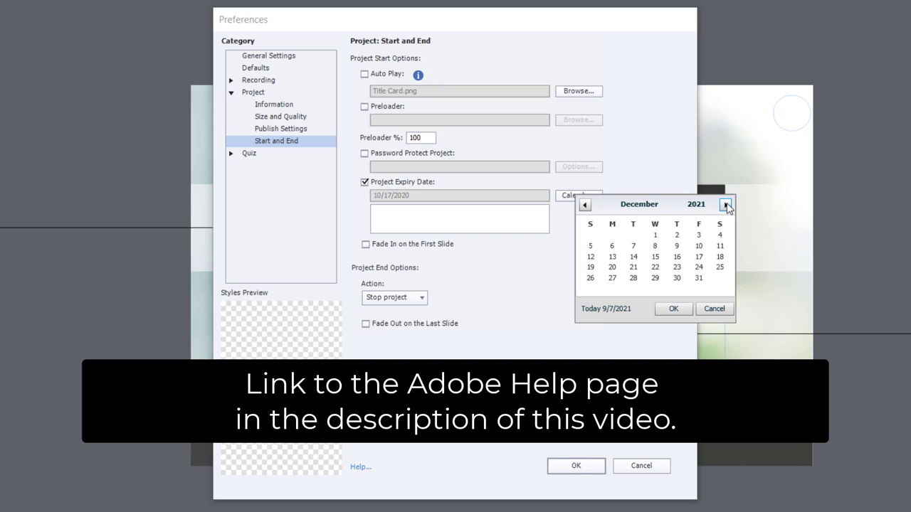
{"action": "left_click", "coordinate": [697, 278]}
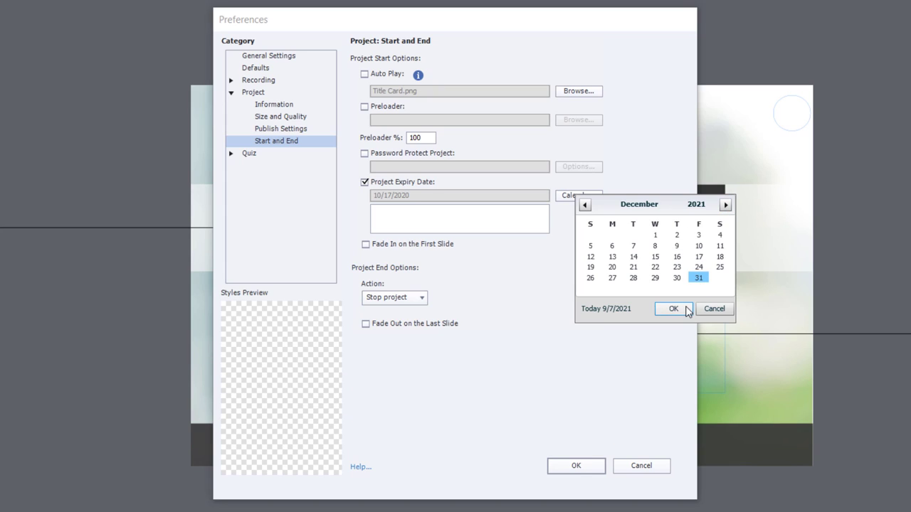
{"action": "left_click", "coordinate": [673, 307]}
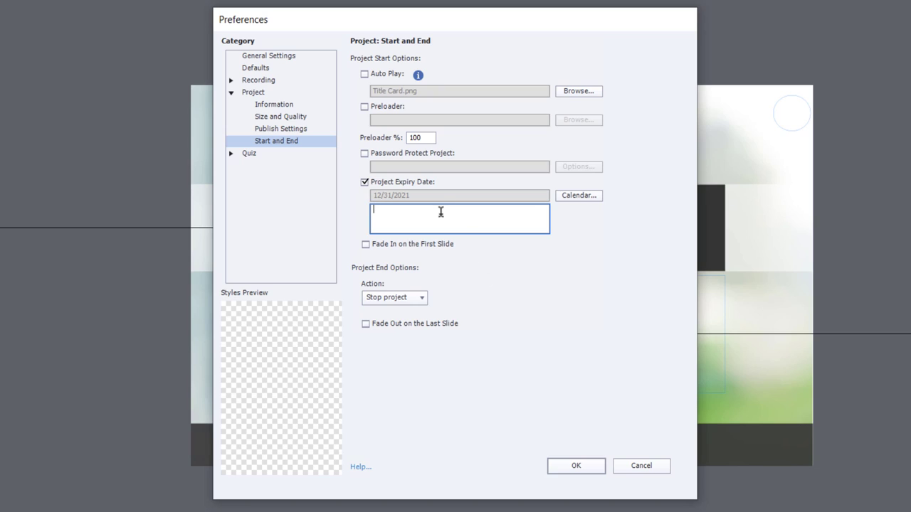
- Enter the expiry message 'This project will expire on December 31, 2021. Please contact ... for an updated version.' and confirm the preferences
{"action": "type", "text": "This p"}
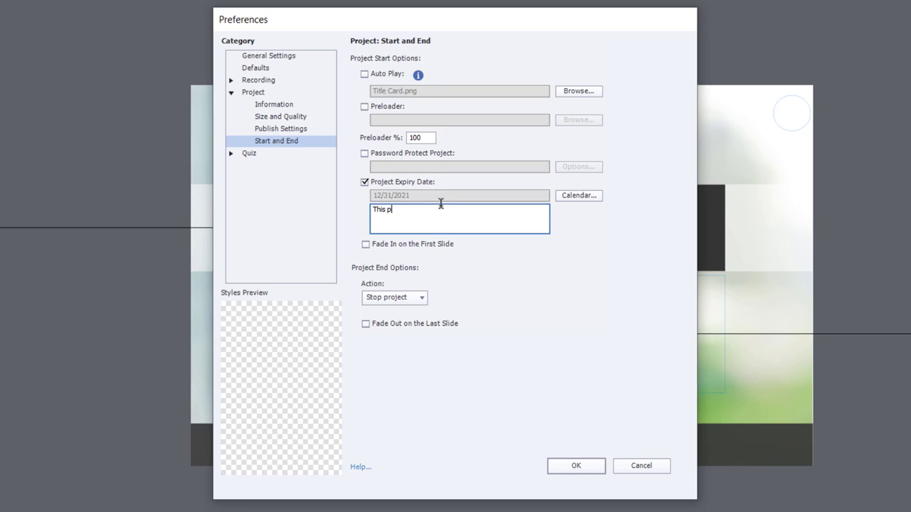
{"action": "type", "text": "roject will expire o"}
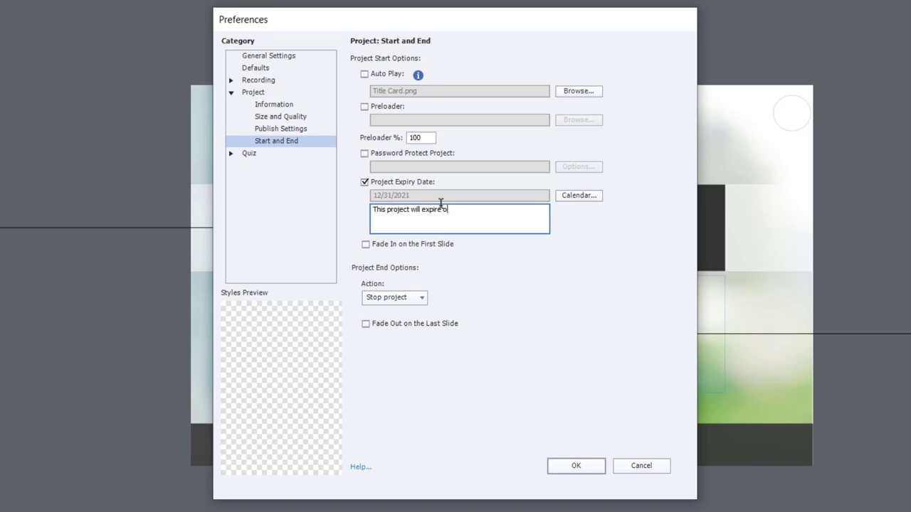
{"action": "type", "text": "n December 31"}
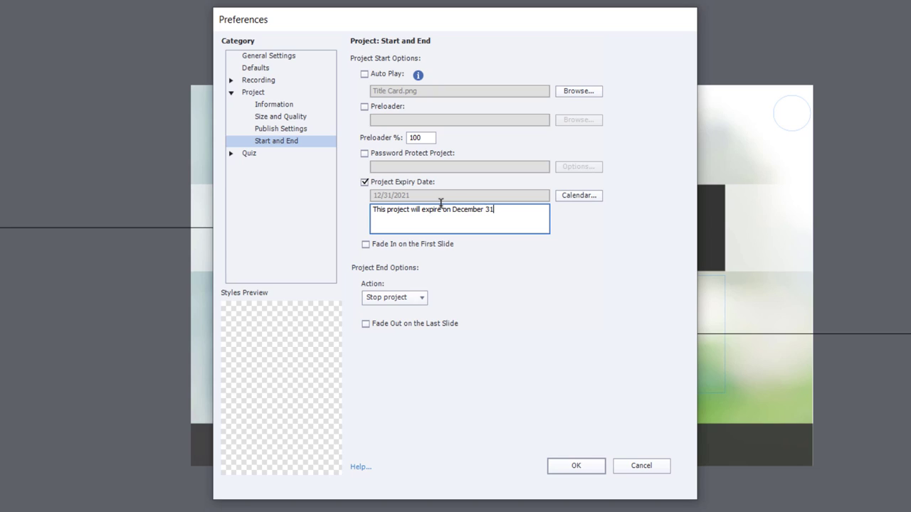
{"action": "type", "text": ", 2021. P"}
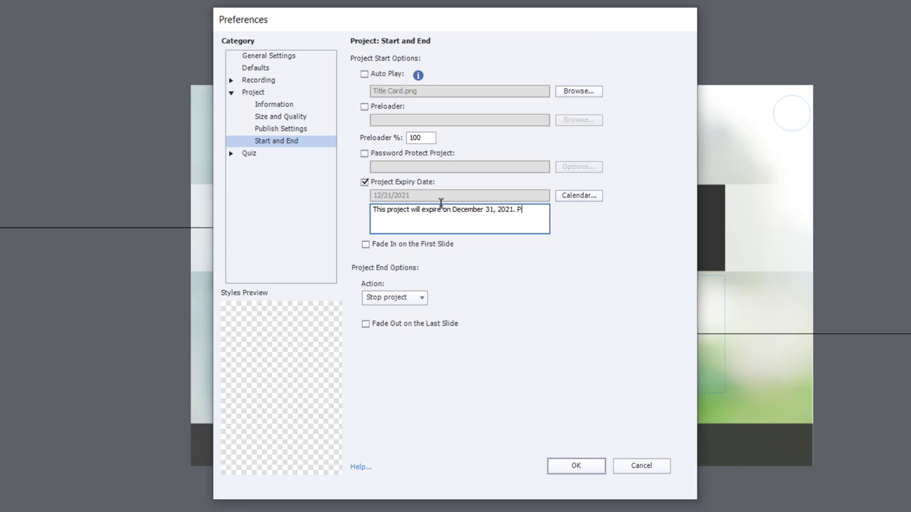
{"action": "type", "text": "lease contact the course provider"}
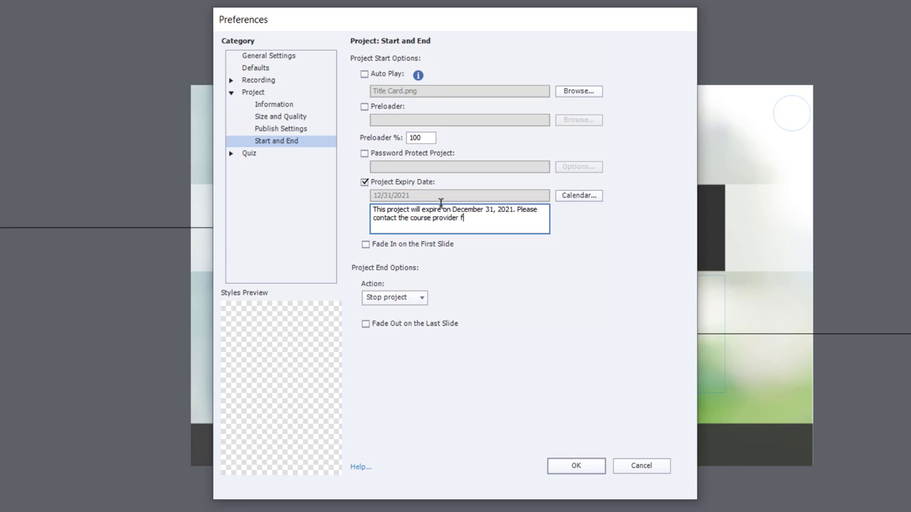
{"action": "type", "text": "for an updated versi"}
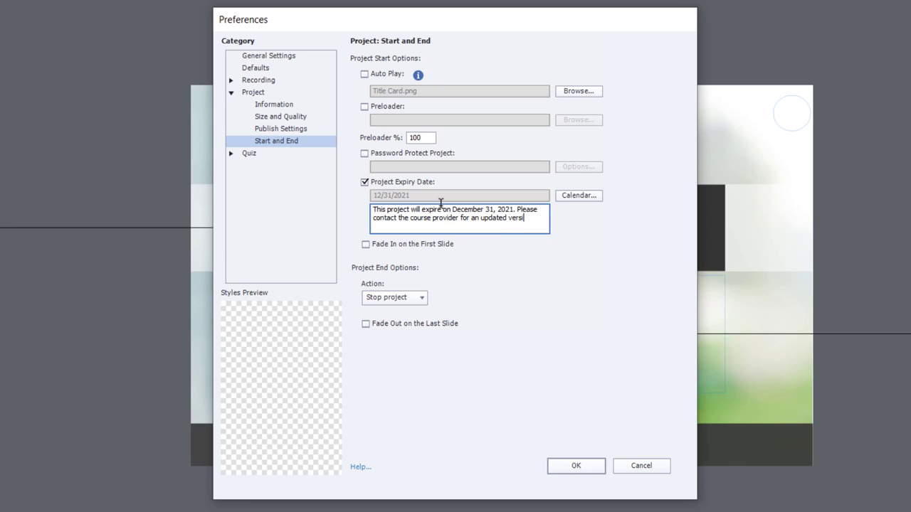
{"action": "type", "text": "ion."}
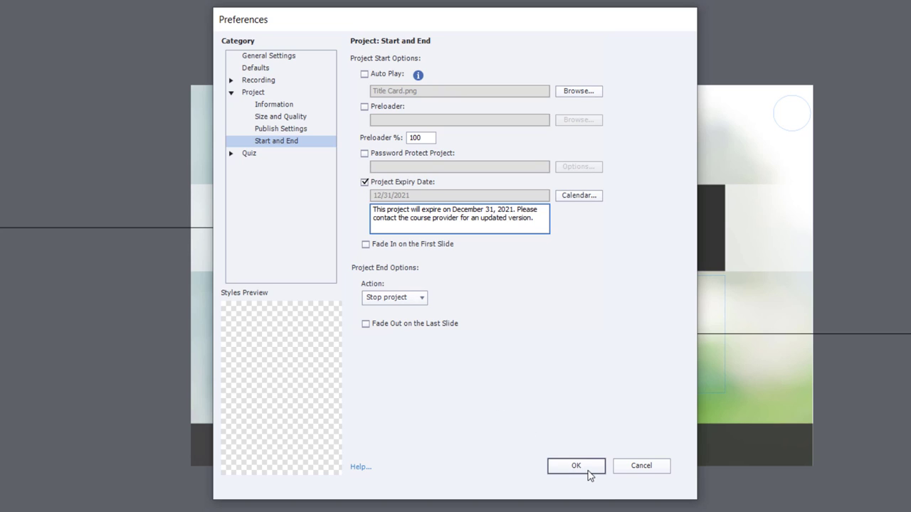
{"action": "left_click", "coordinate": [575, 466]}
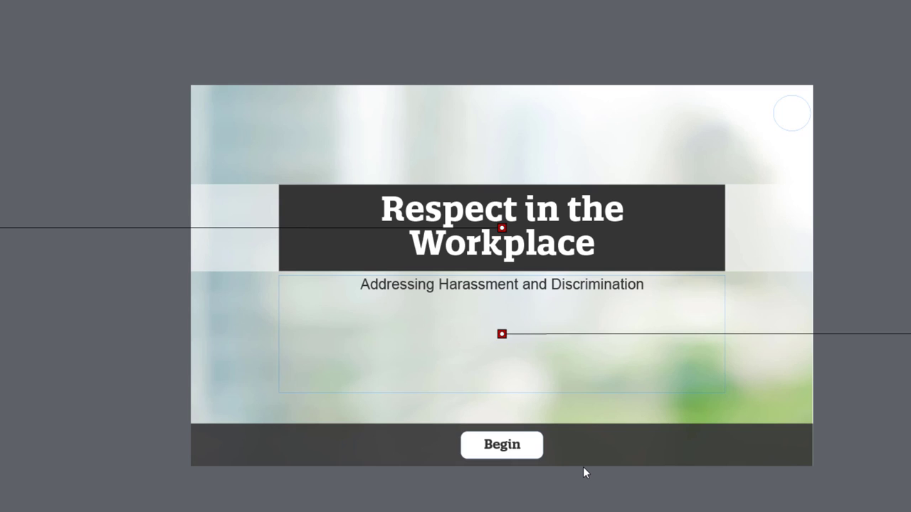
- Bring up the Publish To My Computer settings from the Publish menu
{"action": "left_click", "coordinate": [455, 68]}
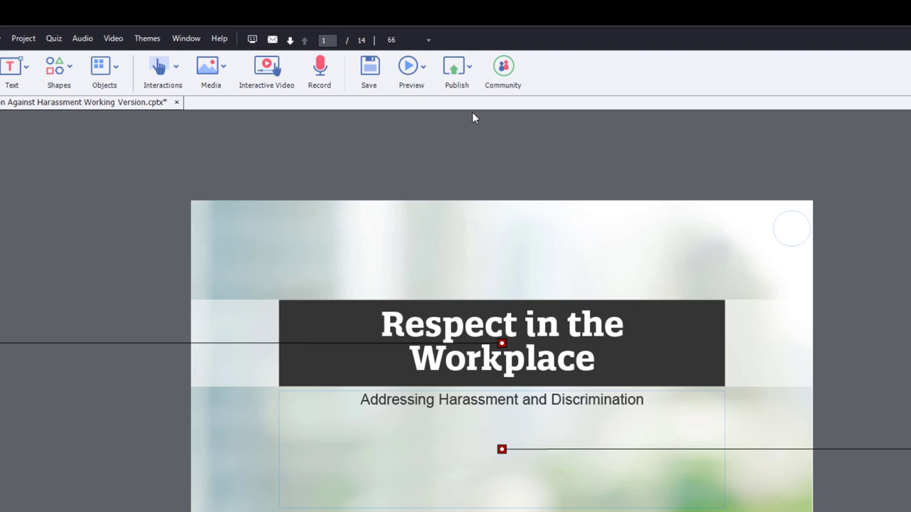
{"action": "left_click", "coordinate": [455, 68]}
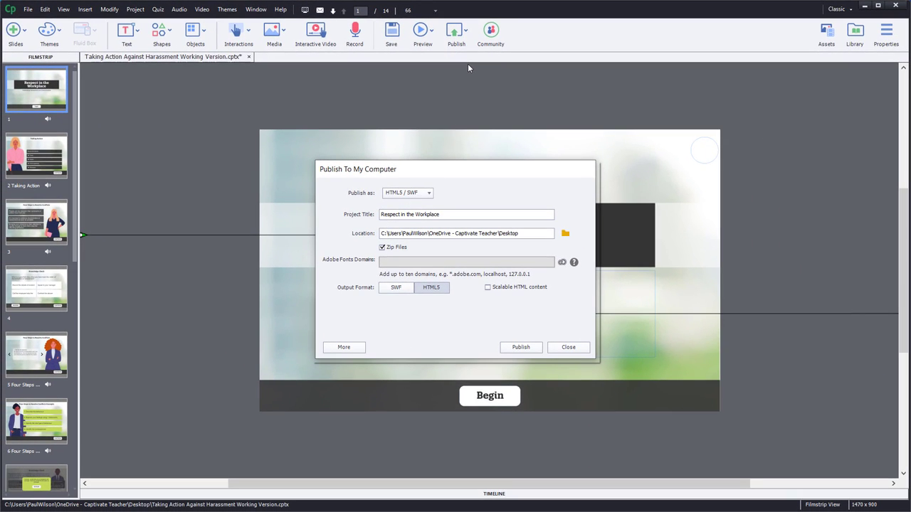